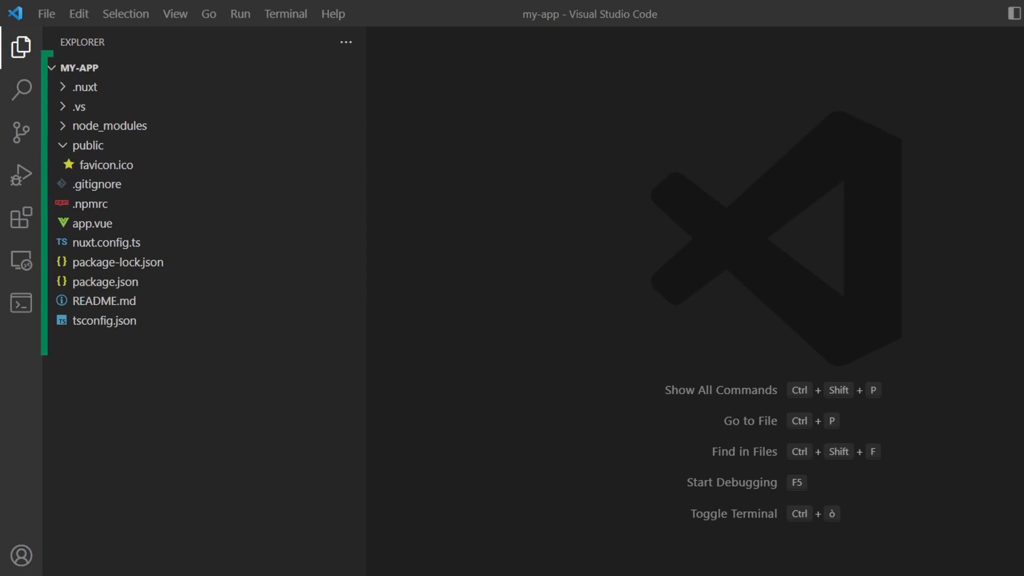
# Create pages/index.vue with a div.main template containing a 'Welcome, user' span
pyautogui.write('p')
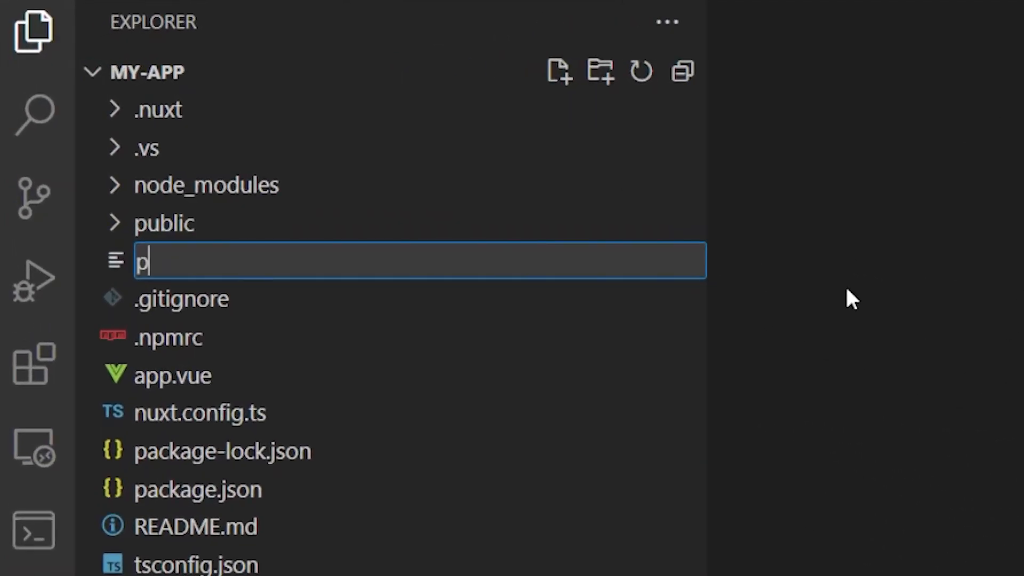
pyautogui.write('pages/index.vue')
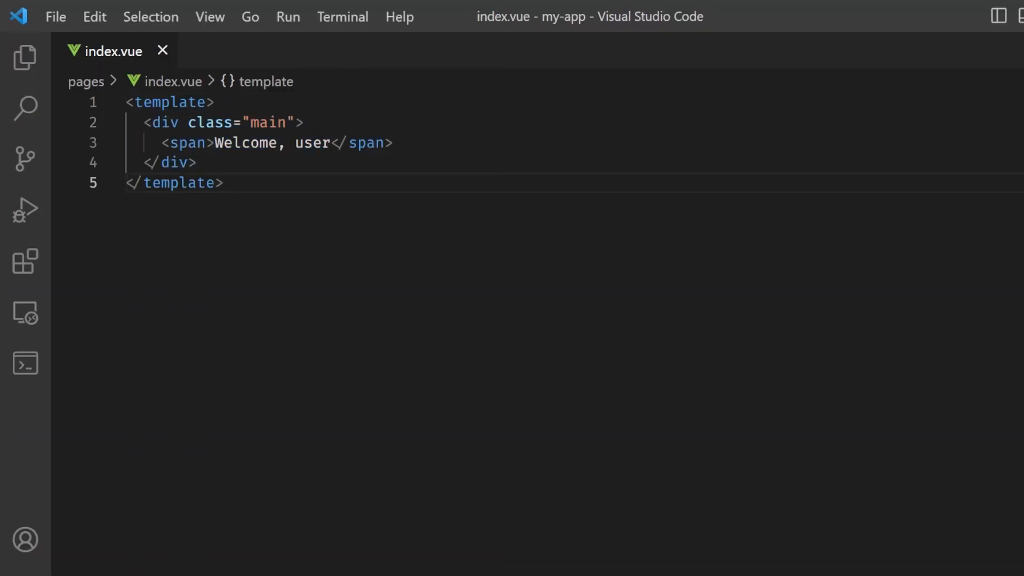
pyautogui.click(234, 52)
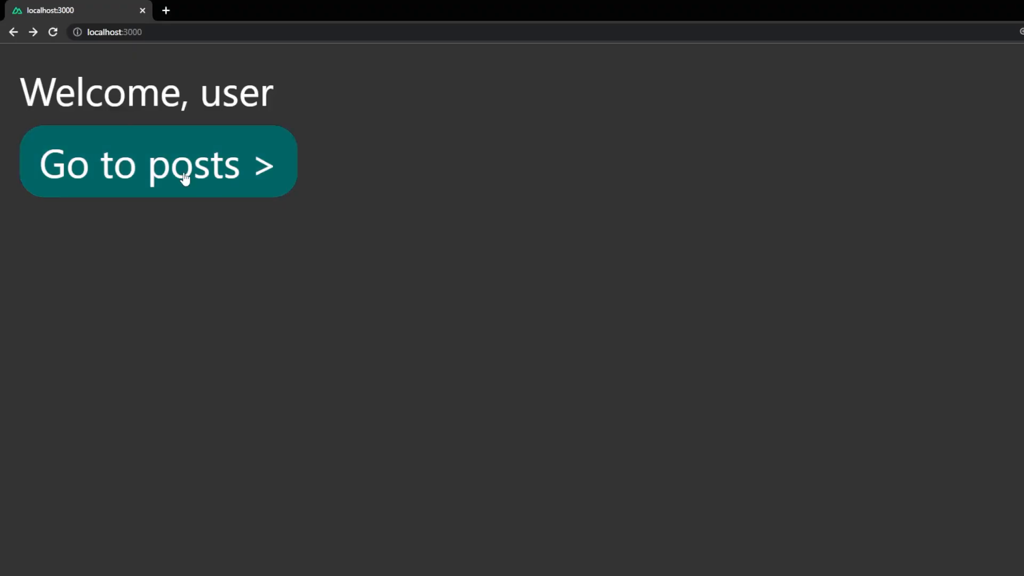
# Follow the 'Go to posts >' link on the localhost:3000 home page
pyautogui.click(158, 162)
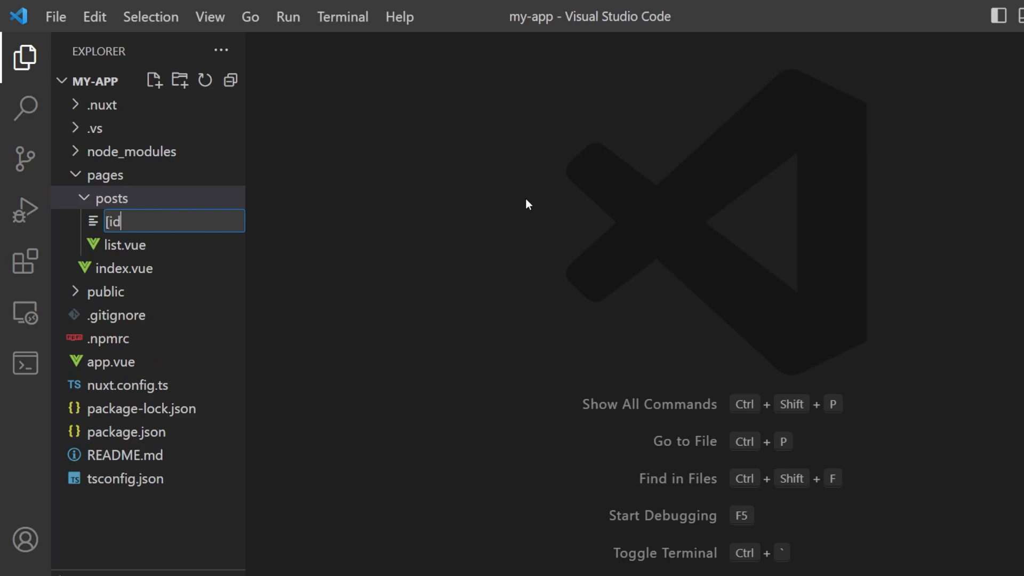
# Create the dynamic pages/posts/[id].vue page file
pyautogui.write('].vue')
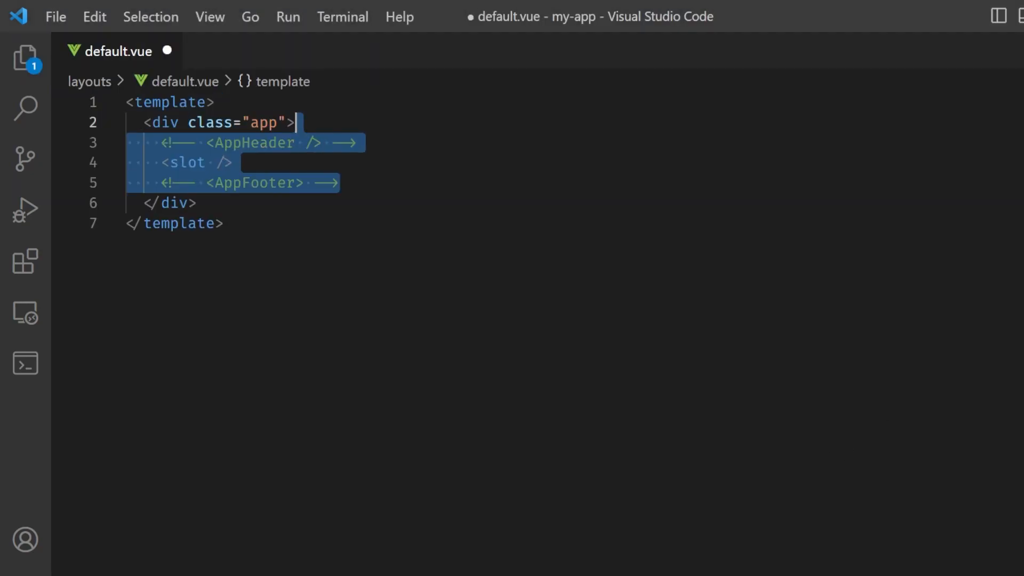
# Save layouts/default.vue and add components/app/header.vue and footer.vue with a dark flex header style
pyautogui.click(224, 223)
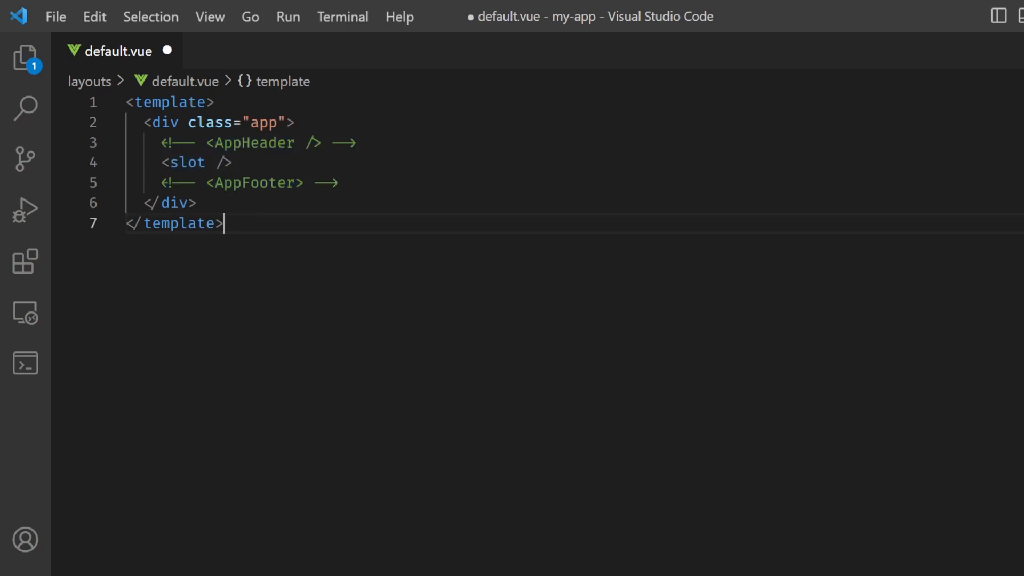
pyautogui.press('ctrl+s')
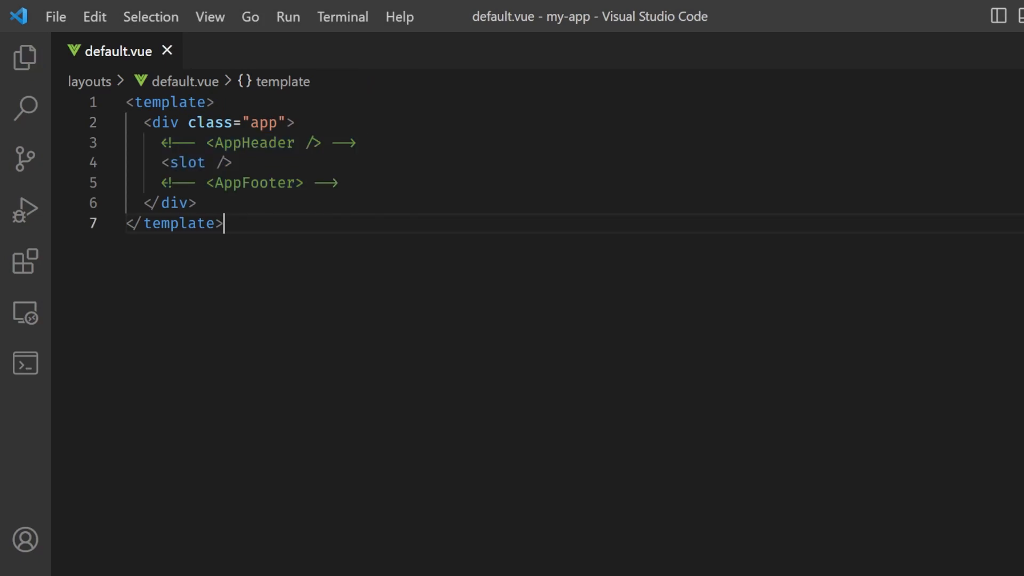
pyautogui.press('ctrl+p')
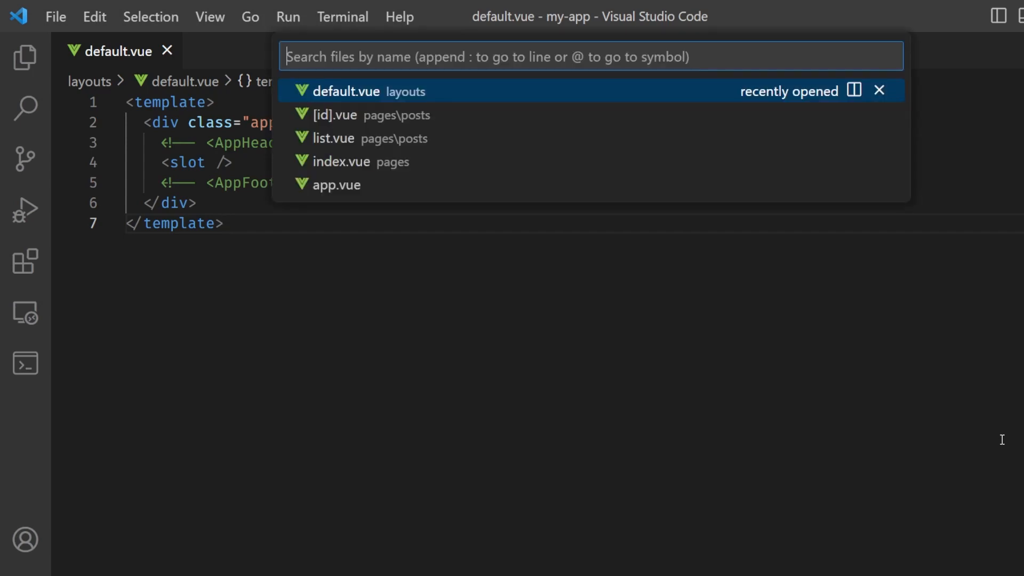
pyautogui.click(338, 185)
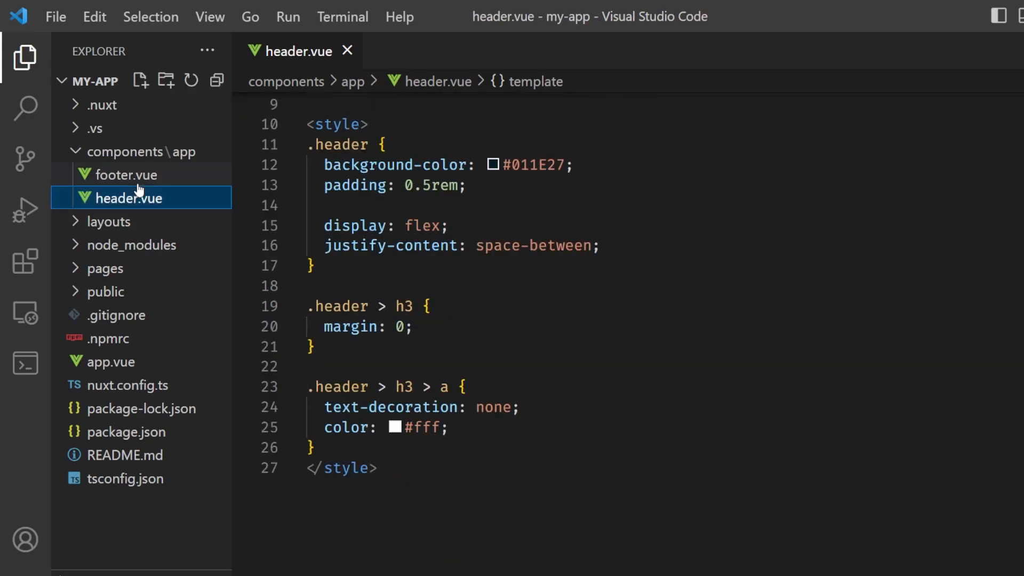
pyautogui.click(128, 174)
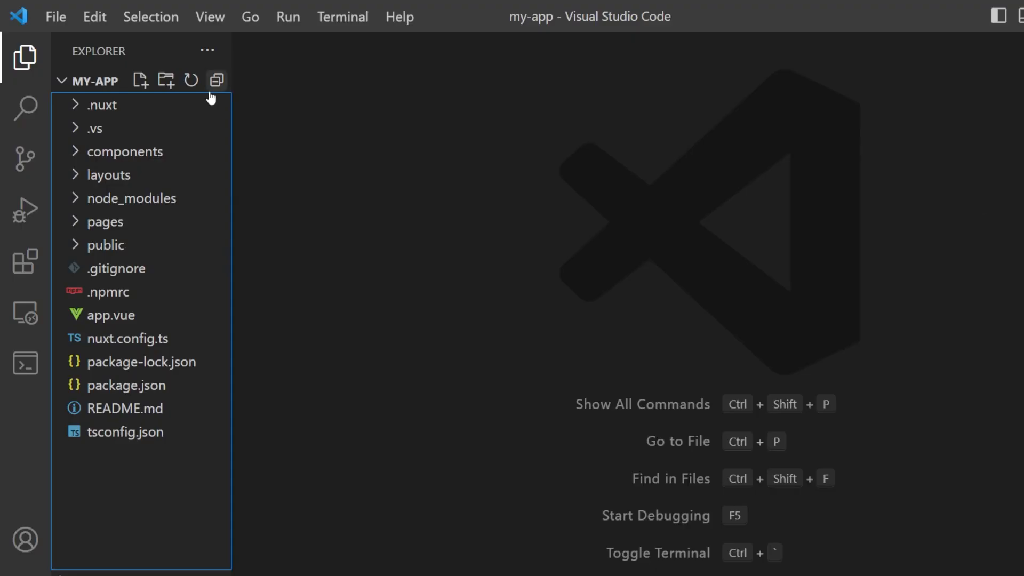
# Create server/api/posts.get.ts with a defineEventHandler returning a three-post array and save it
pyautogui.click(165, 80)
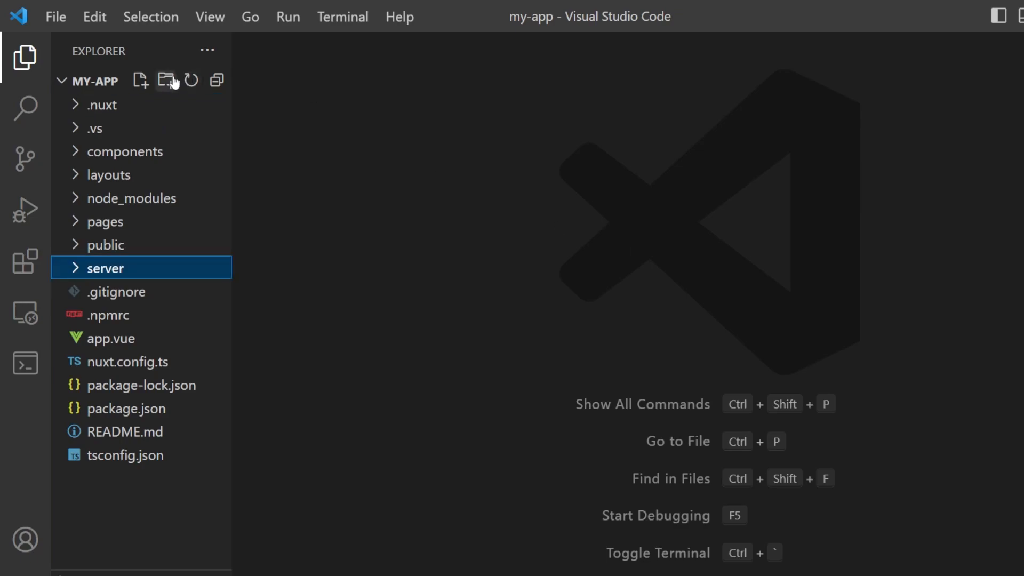
pyautogui.click(139, 80)
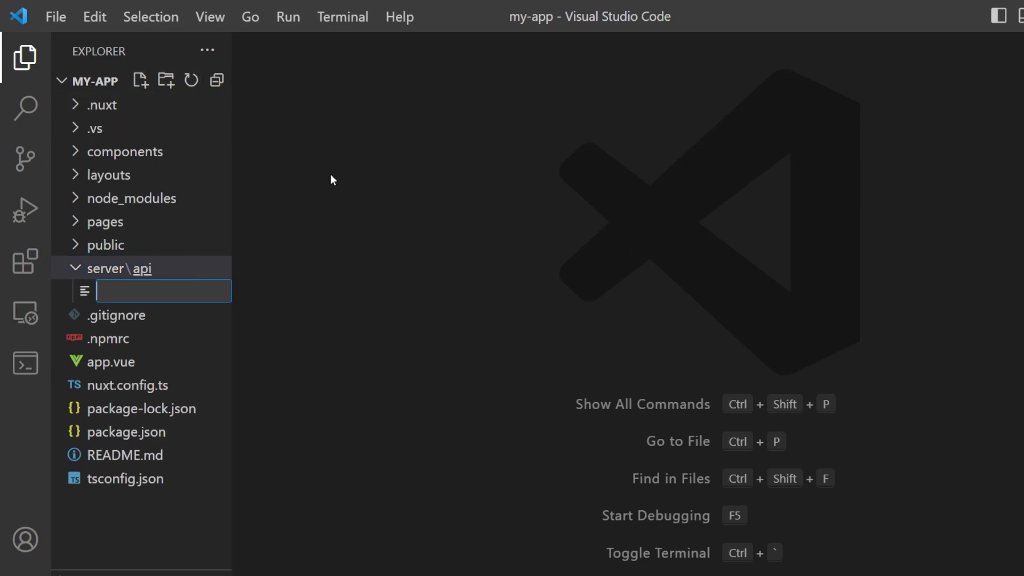
pyautogui.write('posts.')
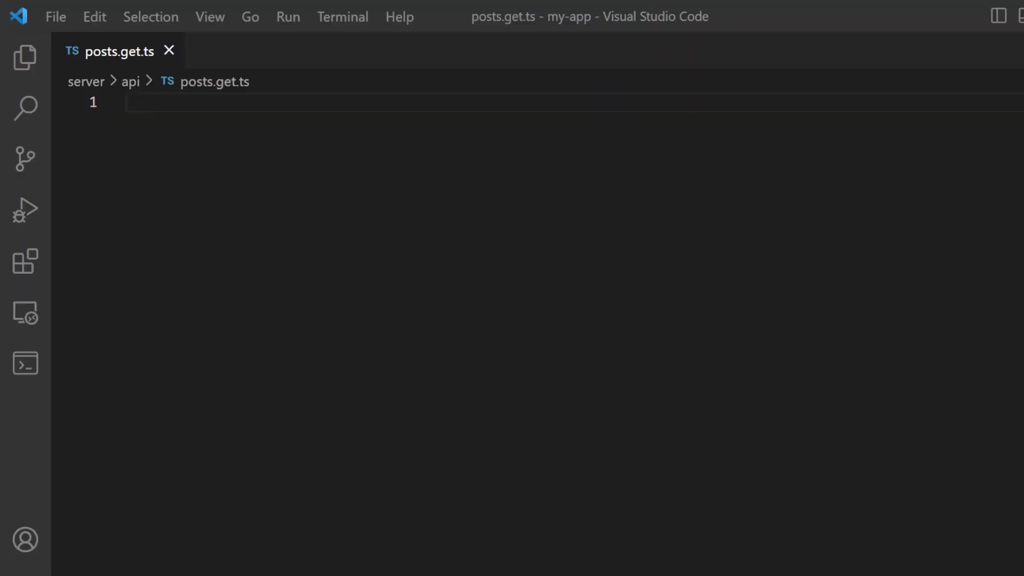
pyautogui.write('export default defineEventHandler((event) => {')
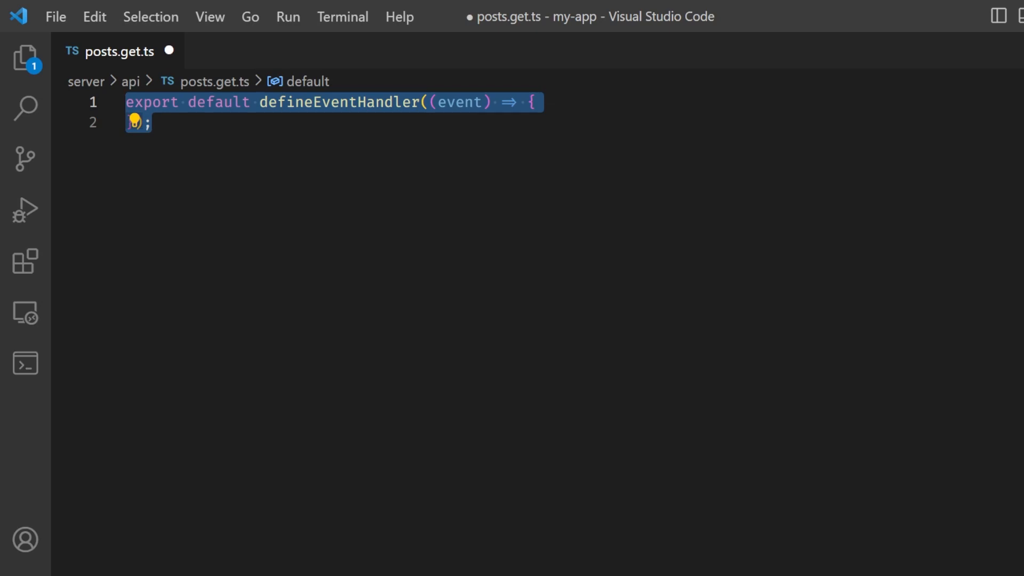
pyautogui.write('return [')
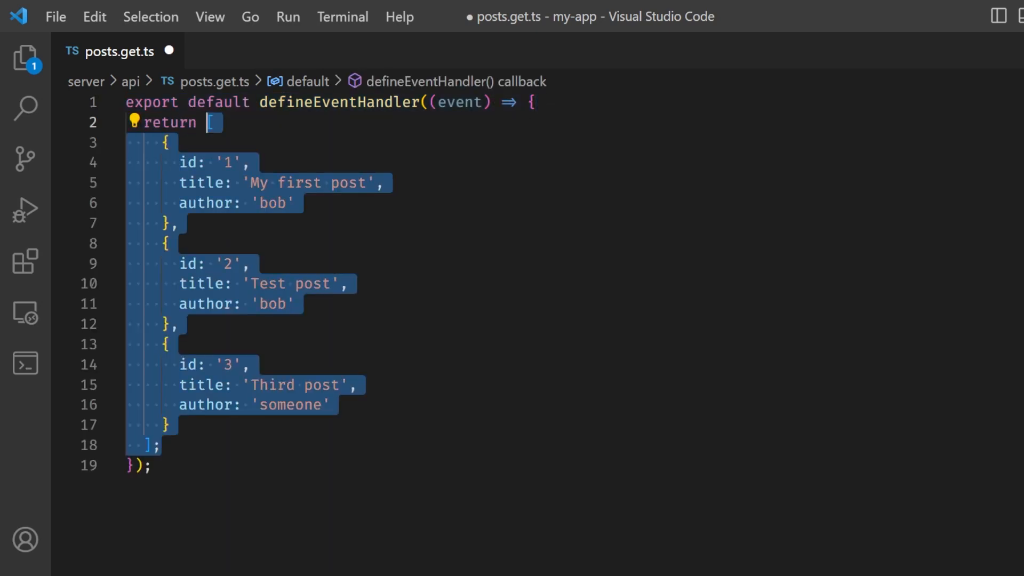
pyautogui.click(153, 466)
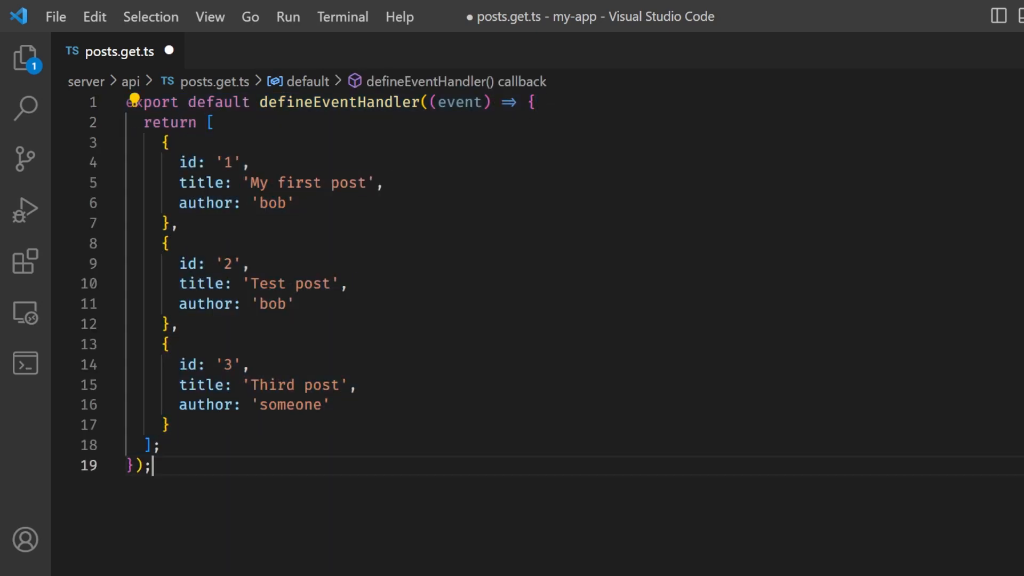
pyautogui.press('ctrl+s')
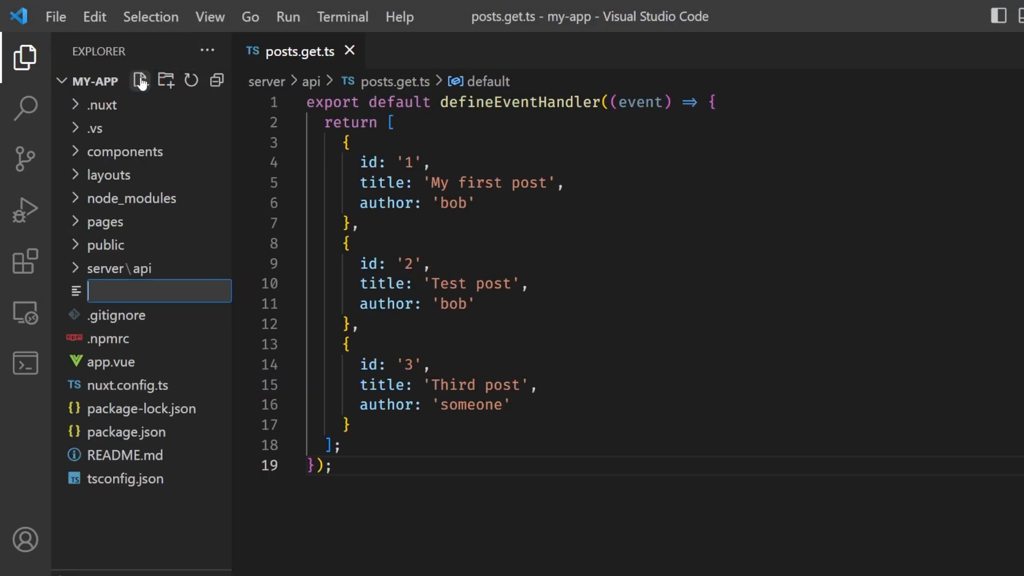
# Create types/index.ts exporting TPostResponse and use it as the handler's return type
pyautogui.write('types/inde')
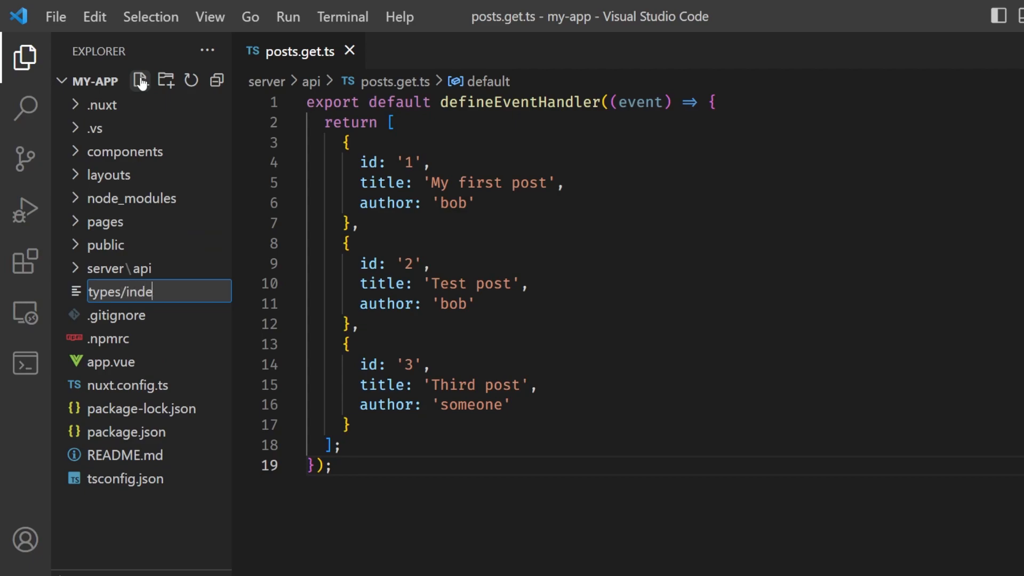
pyautogui.press('Enter')
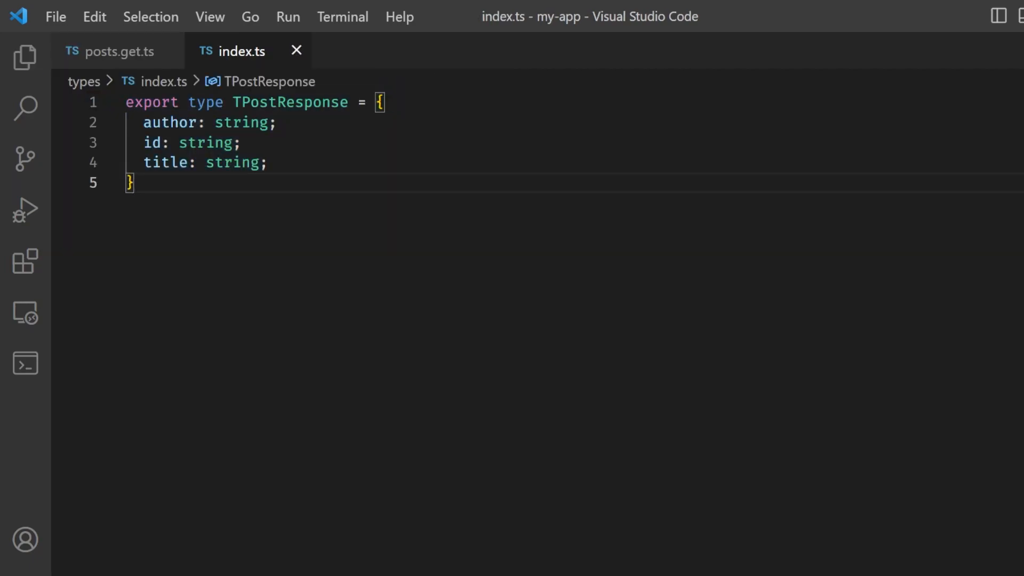
pyautogui.click(118, 51)
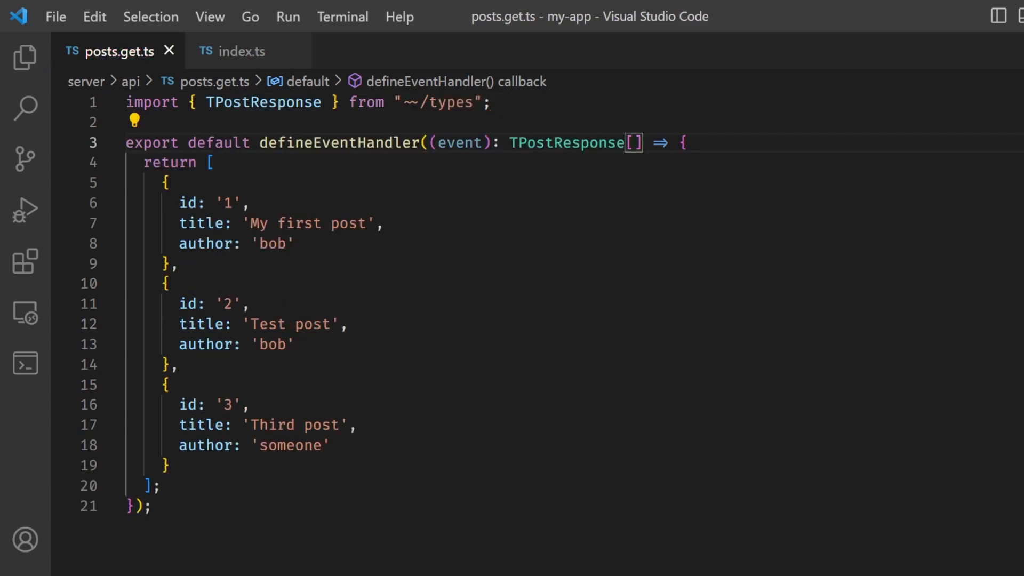
pyautogui.click(123, 291)
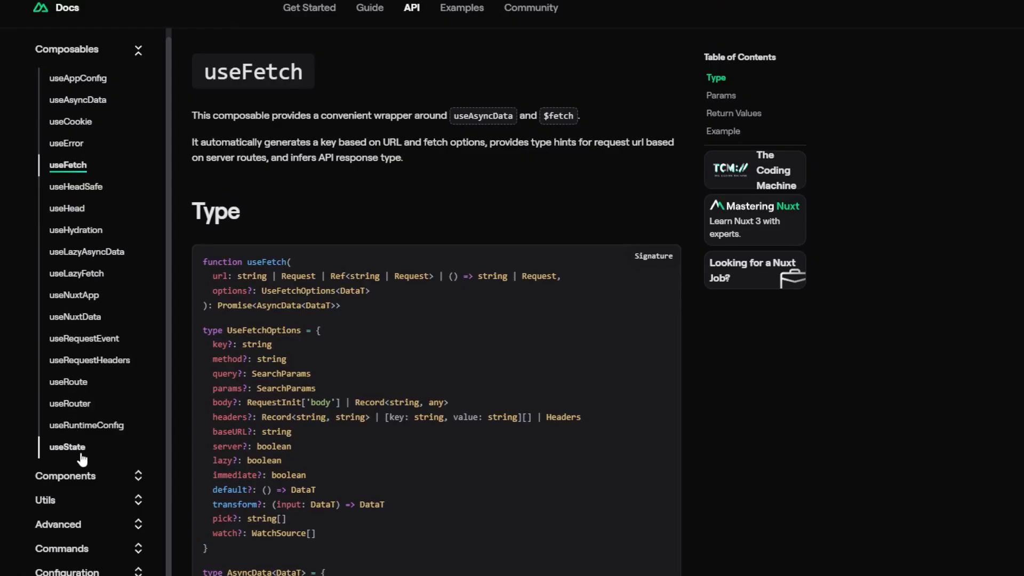
# Scroll the Nuxt docs useFetch page back to its top
pyautogui.scroll(3)
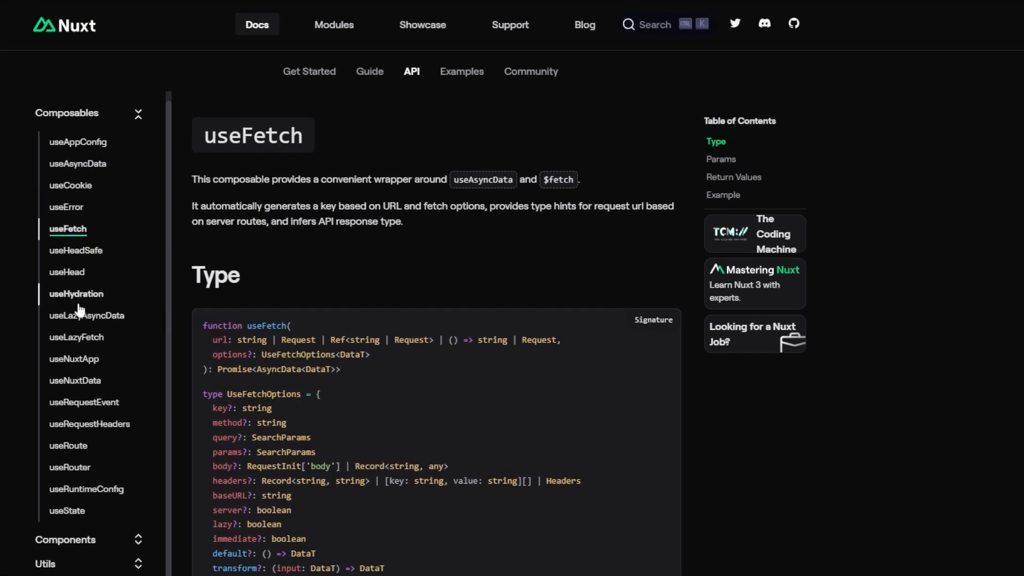